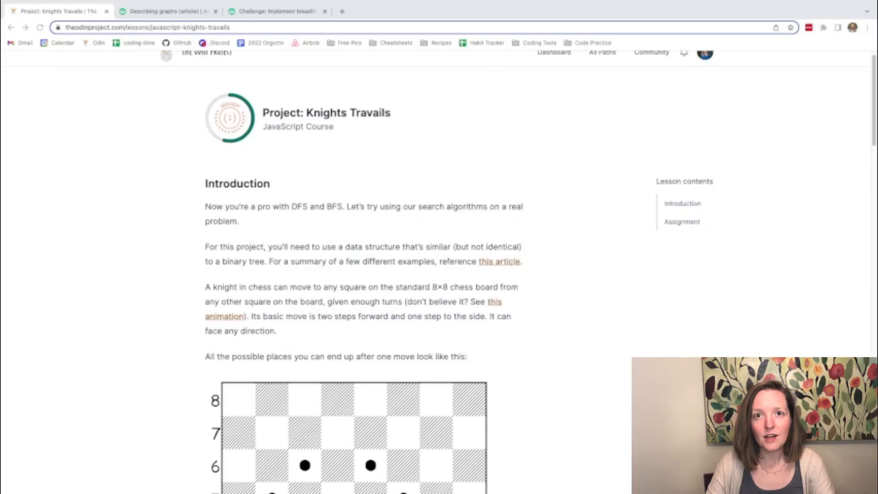
mouse_move(100, 257)
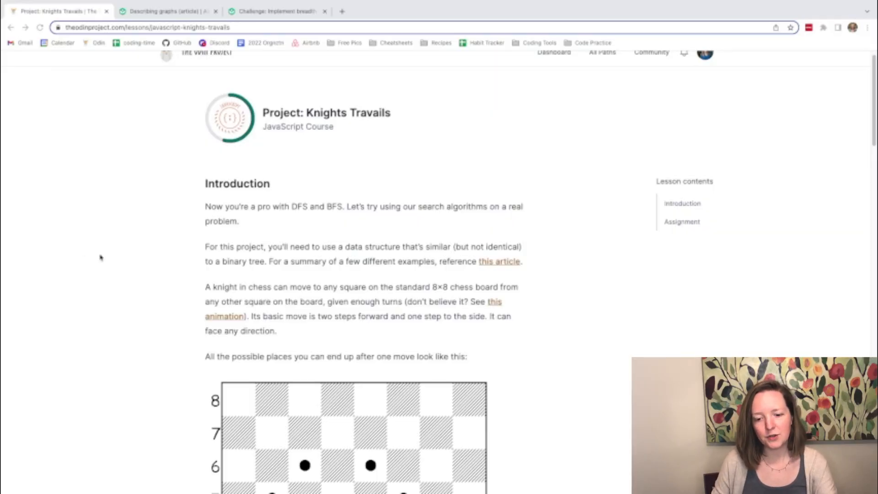
Scroll the Knights Travails lesson down to the knight-move chessboard diagram.
scroll("down", 3)
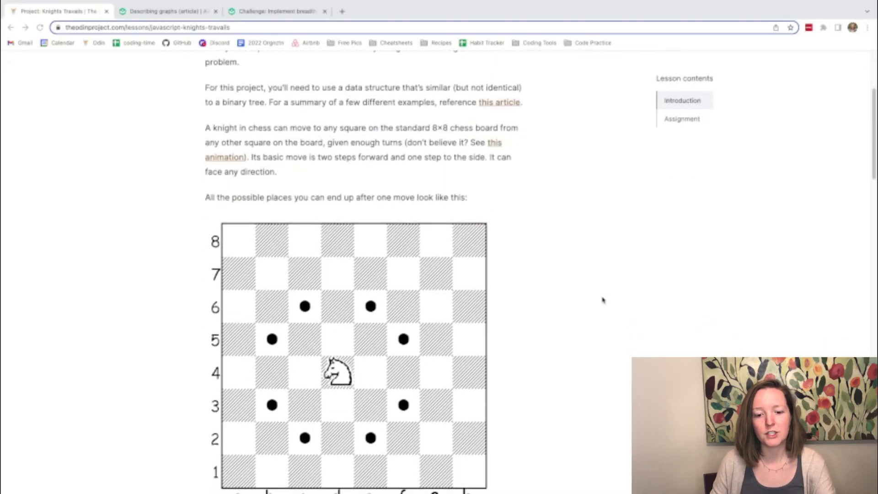
scroll("down", 3)
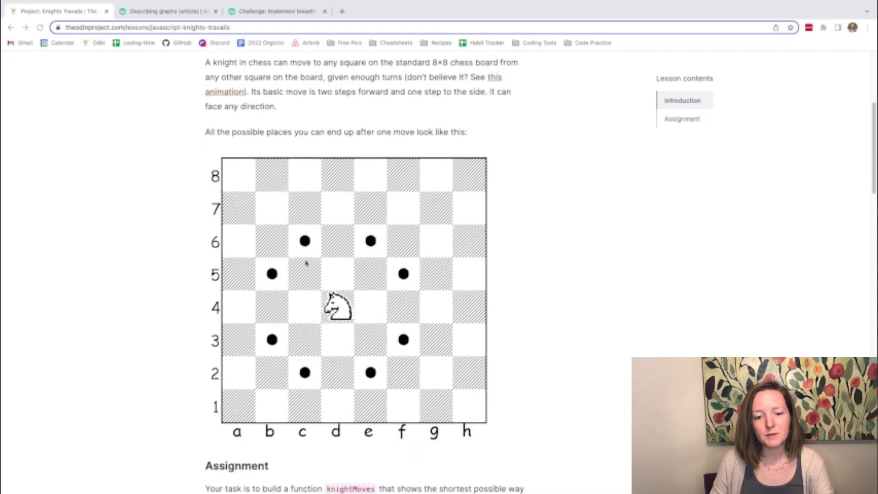
mouse_move(378, 212)
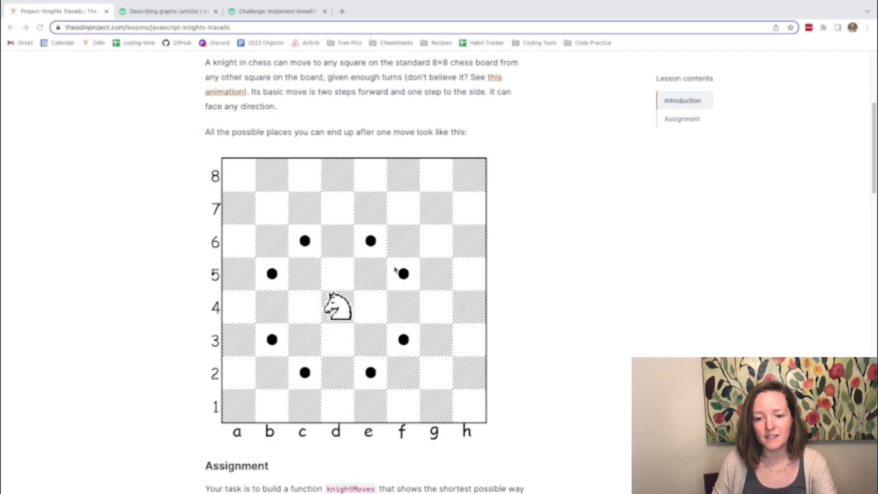
mouse_move(434, 200)
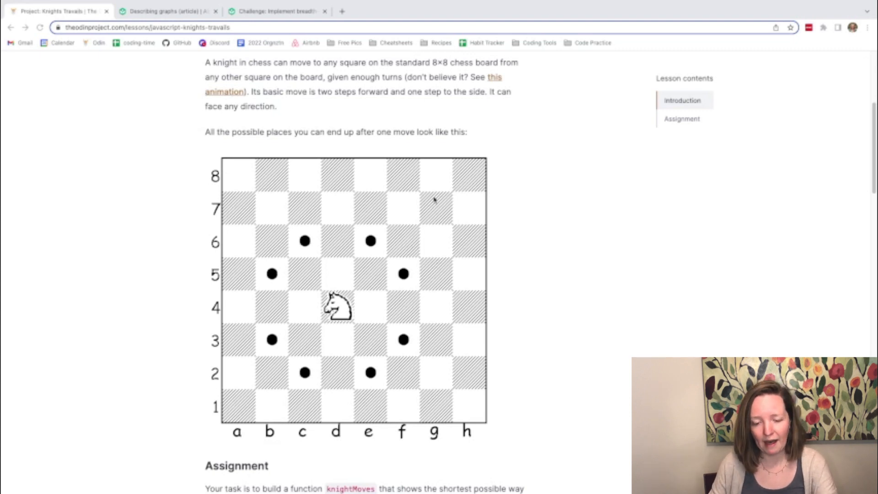
Read the knightMoves assignment steps and sample output, then scroll back up slightly.
scroll("down", 3)
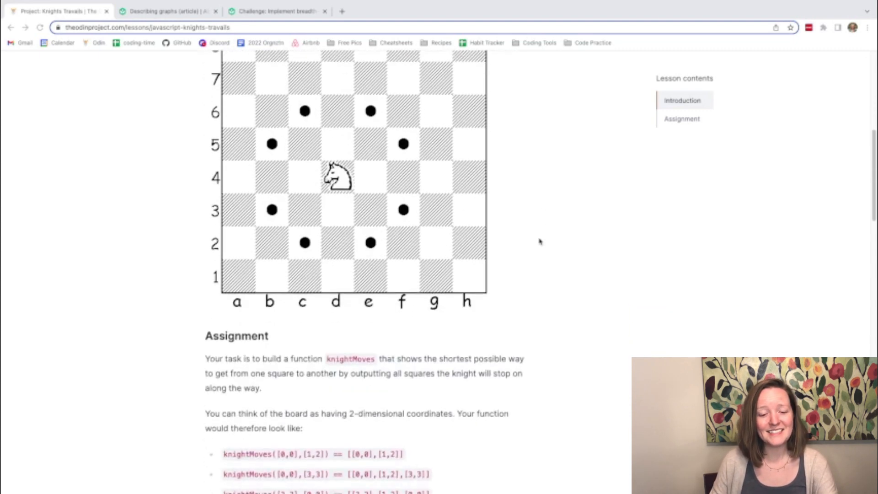
scroll("down", 3)
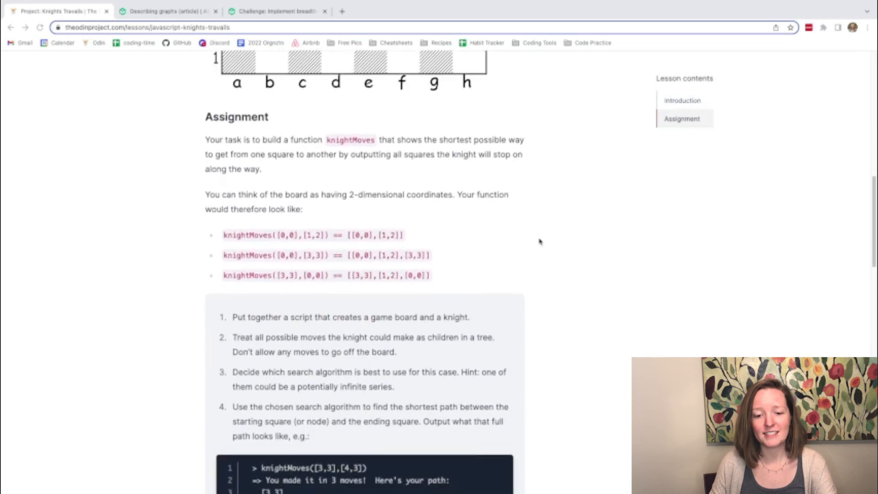
scroll("down", 3)
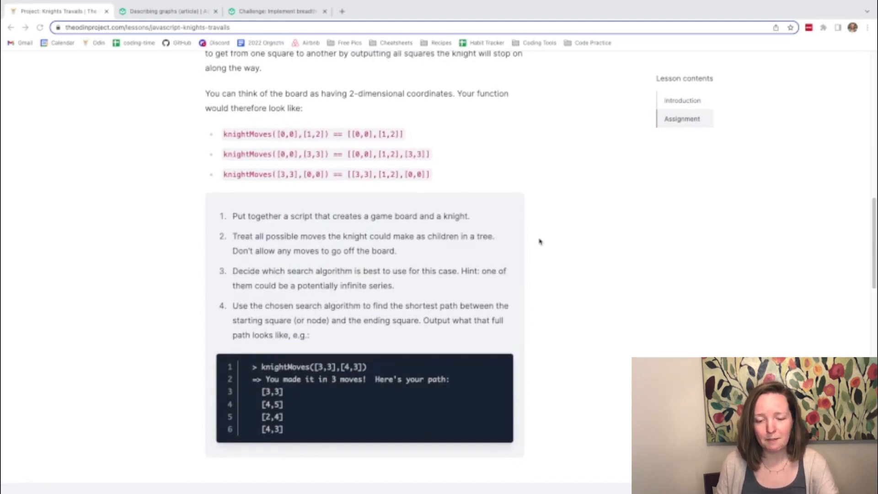
scroll("up", 3)
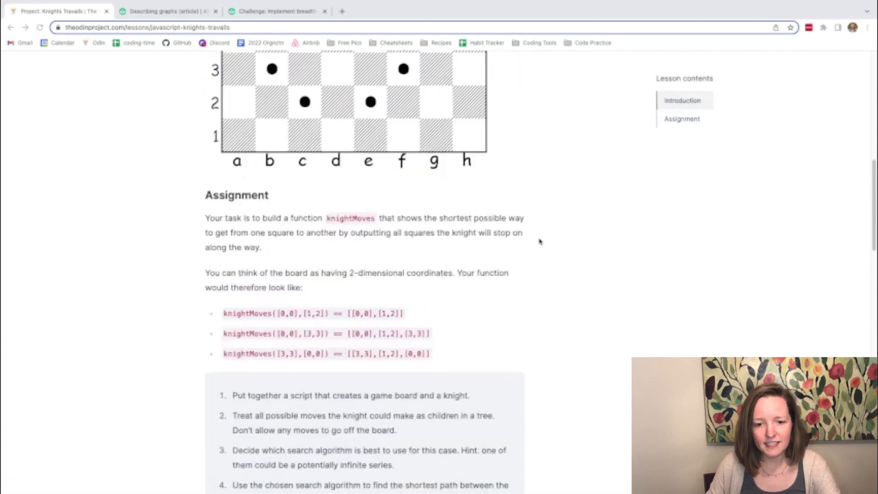
scroll("up", 3)
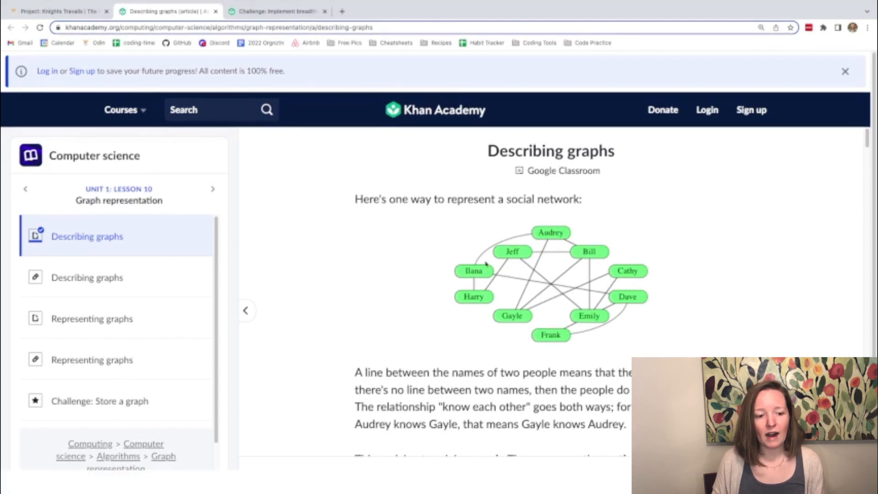
mouse_move(304, 266)
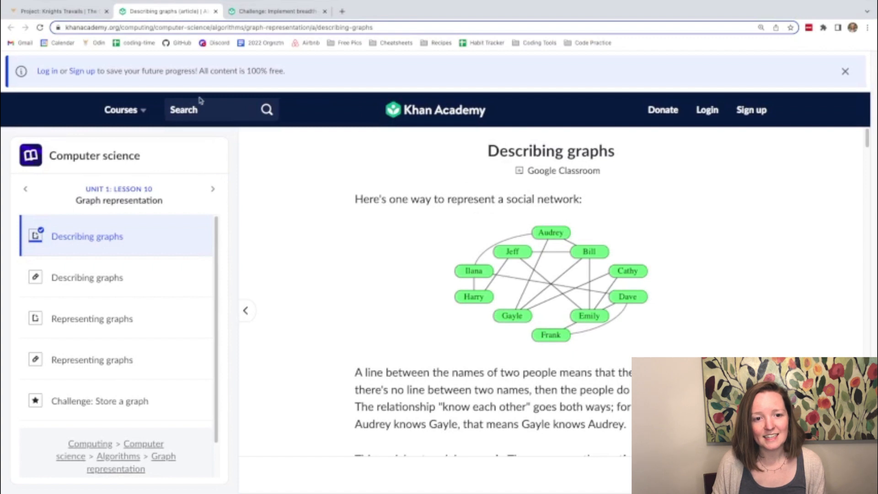
Switch to the breadth-first search challenge tab and read its instructions and hint code.
left_click(277, 10)
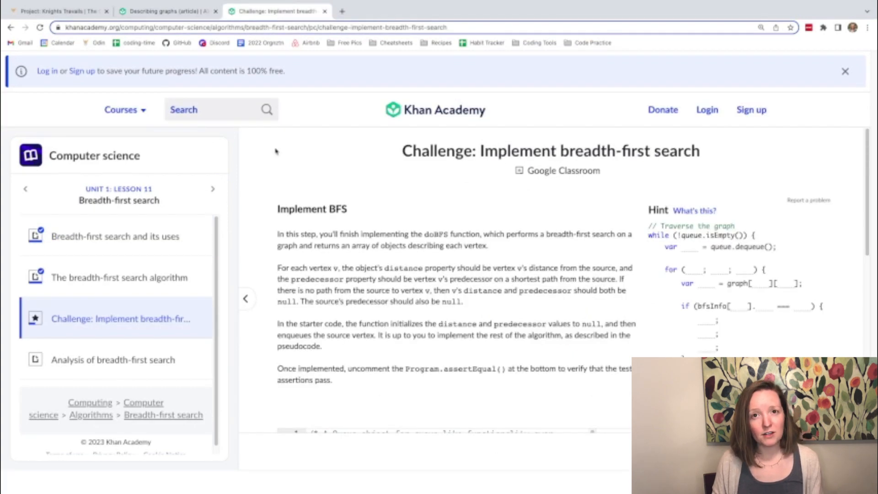
scroll("down", 3)
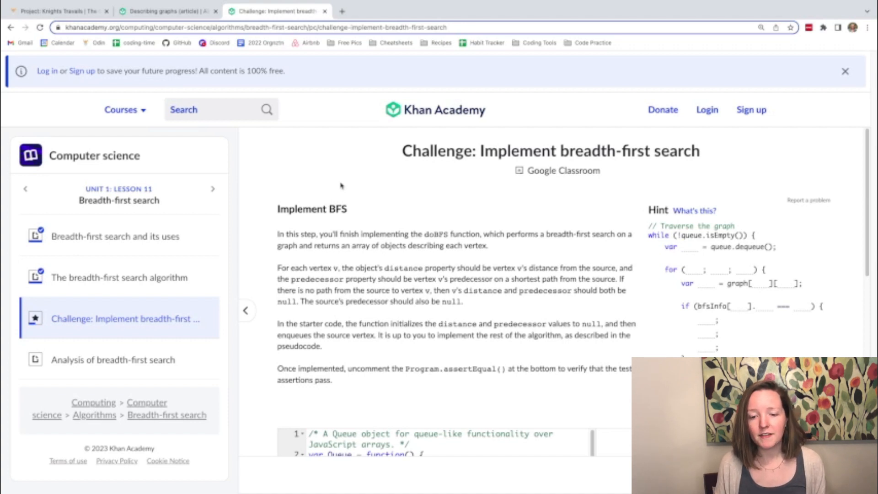
mouse_move(491, 209)
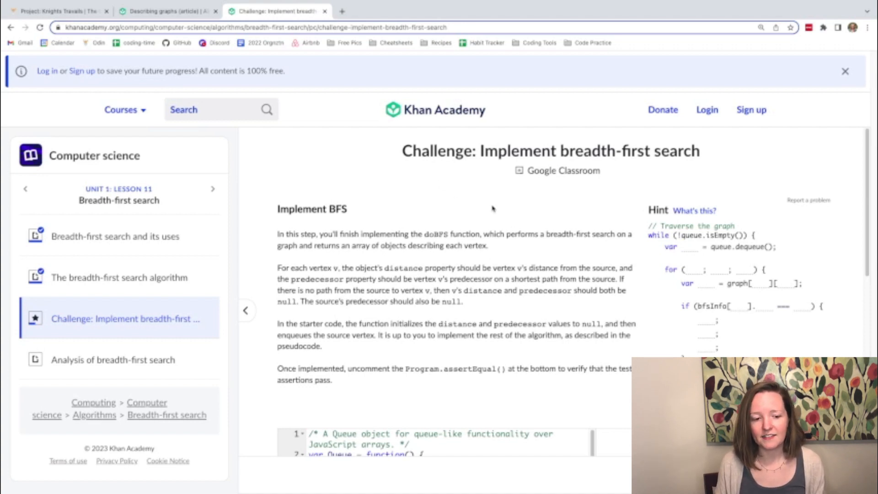
scroll("down", 3)
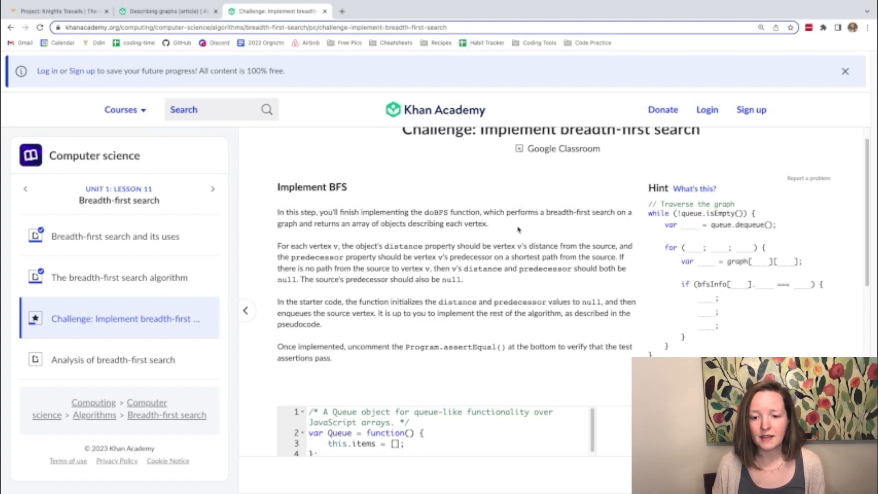
Scroll through the starter code past the Queue helpers to the doBFS function.
scroll("down", 3)
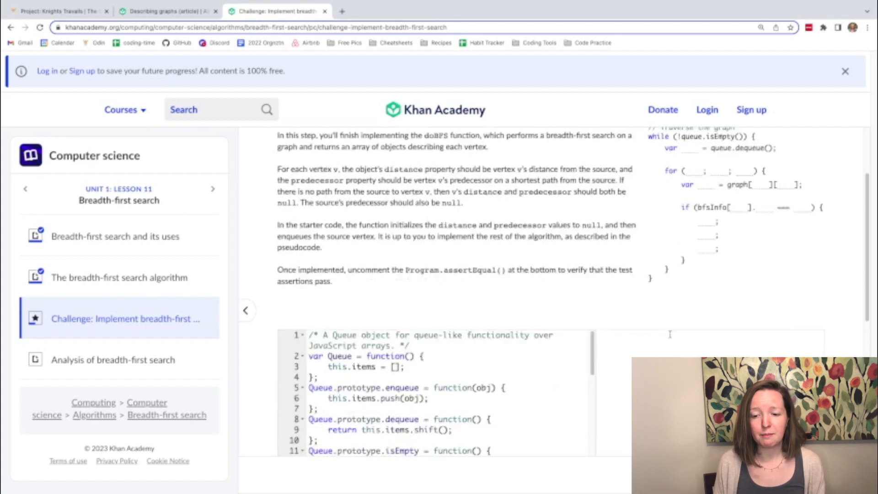
scroll("down", 3)
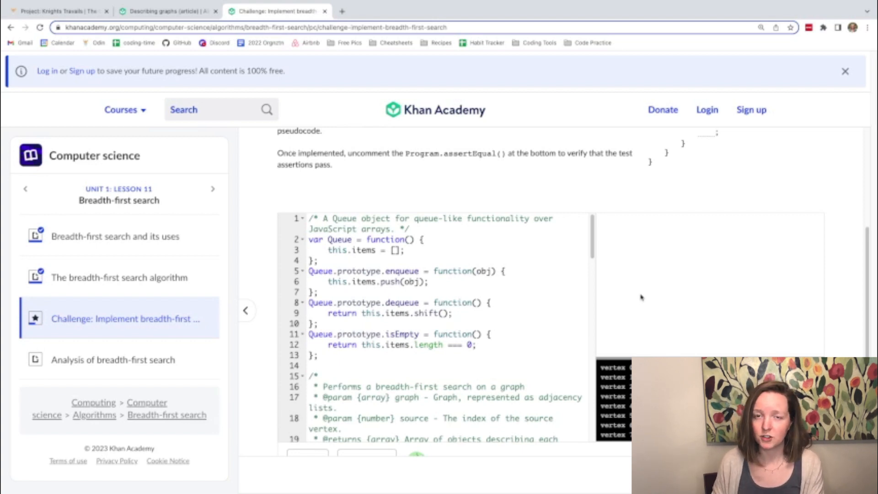
scroll("down", 3)
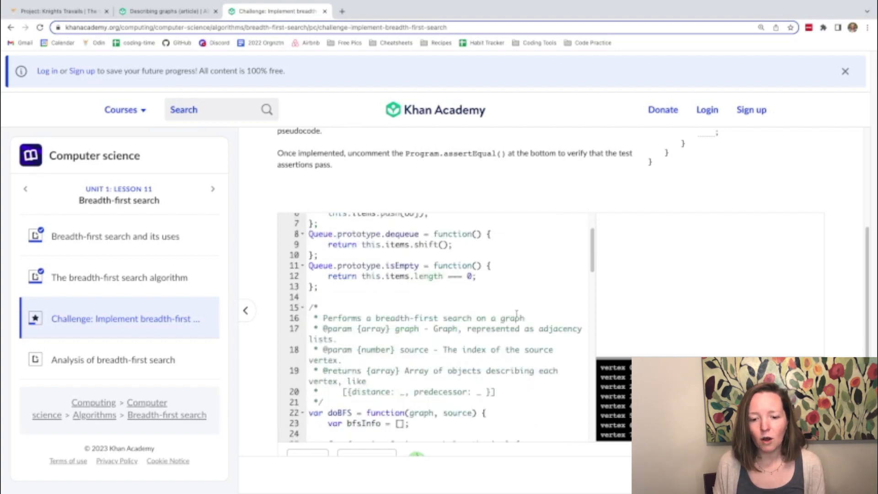
scroll("down", 3)
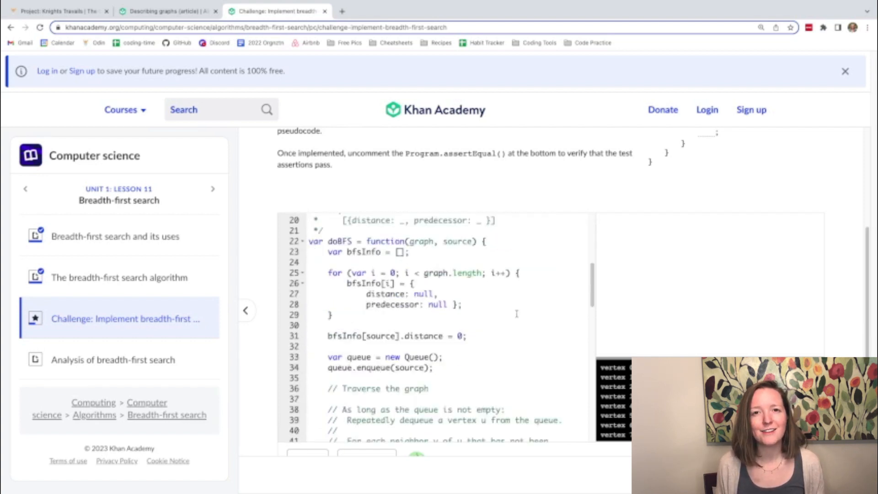